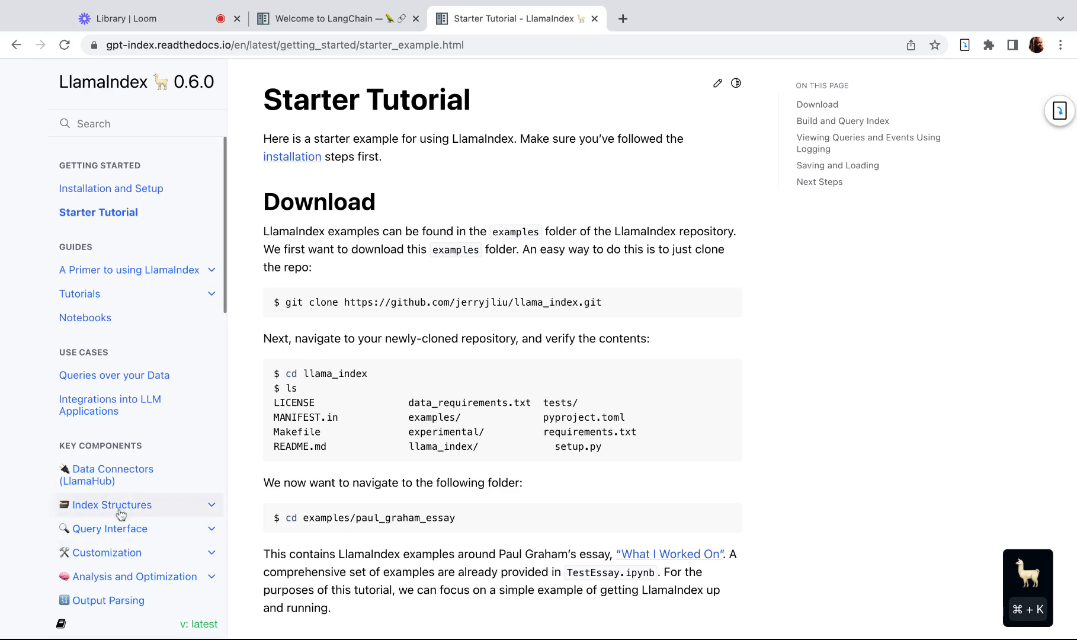
- Open the Index Structures page under Key Components in the LlamaIndex docs
click(111, 504)
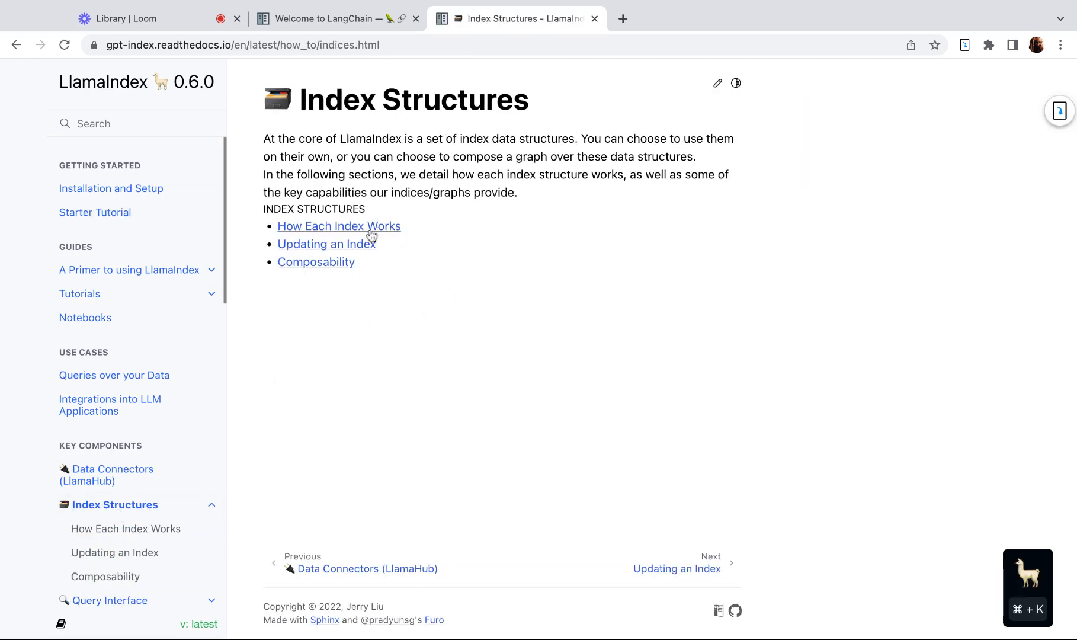
- Open 'How Each Index Works' and browse the List, Vector Store, Tree and Keyword Table diagrams
click(339, 227)
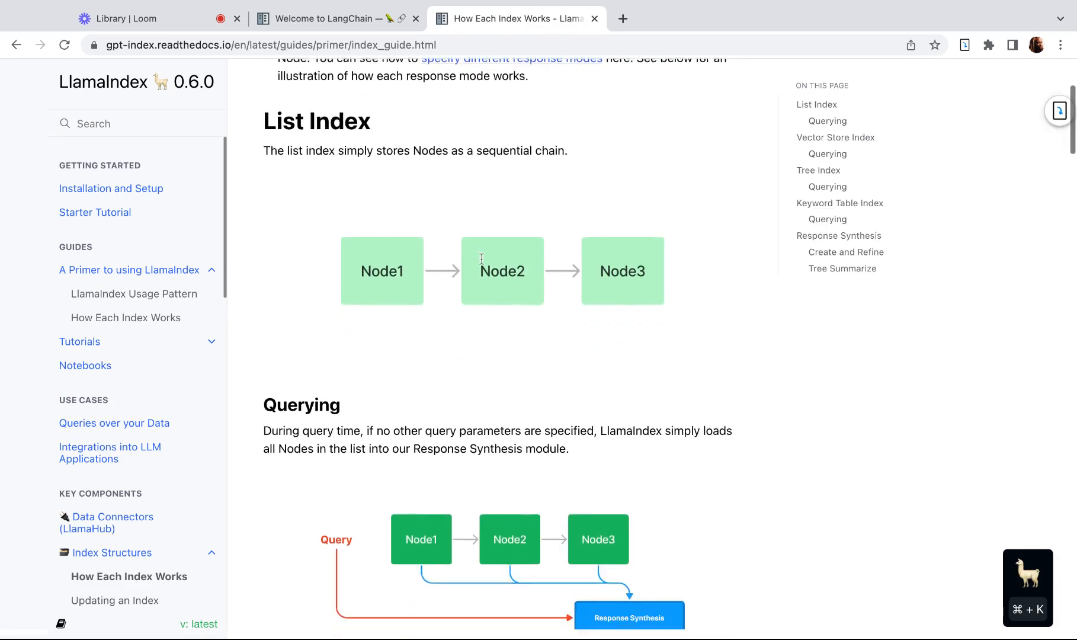
scroll(down, 3)
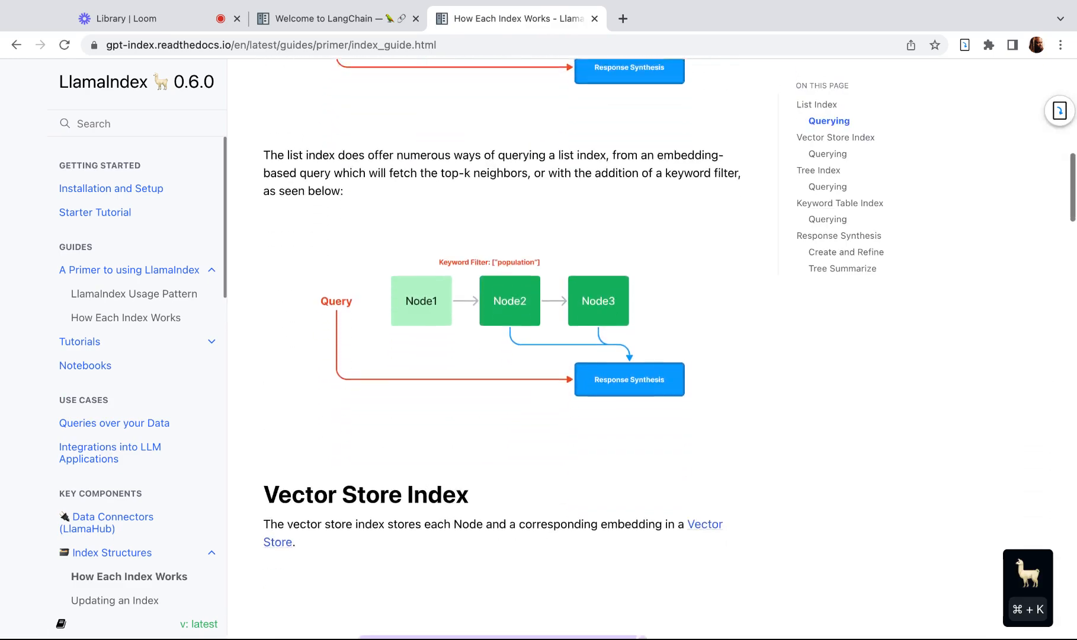
scroll(down, 3)
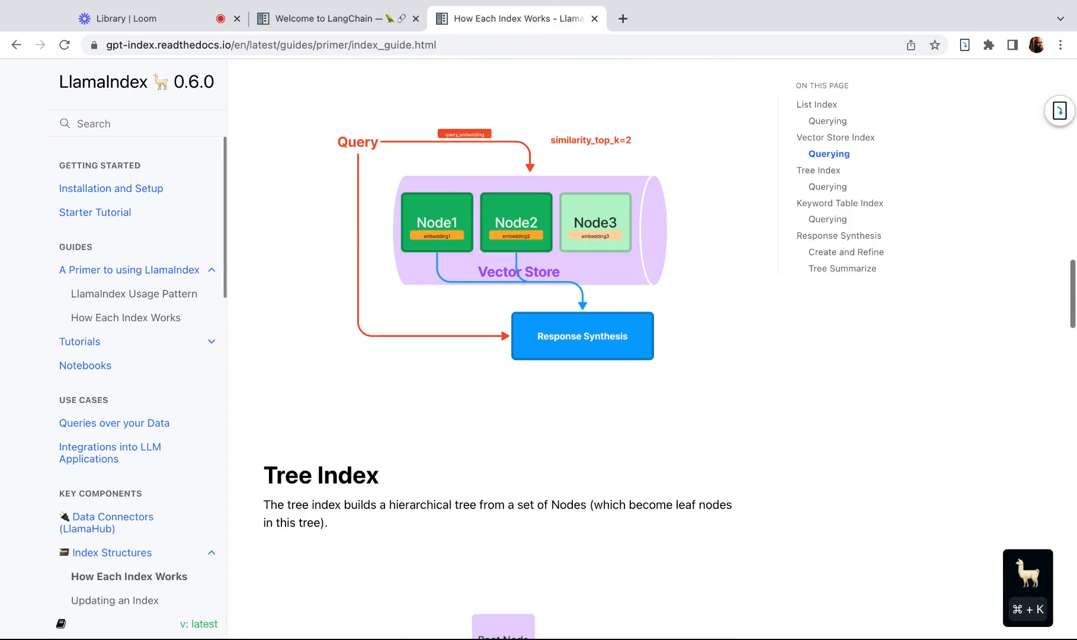
scroll(down, 3)
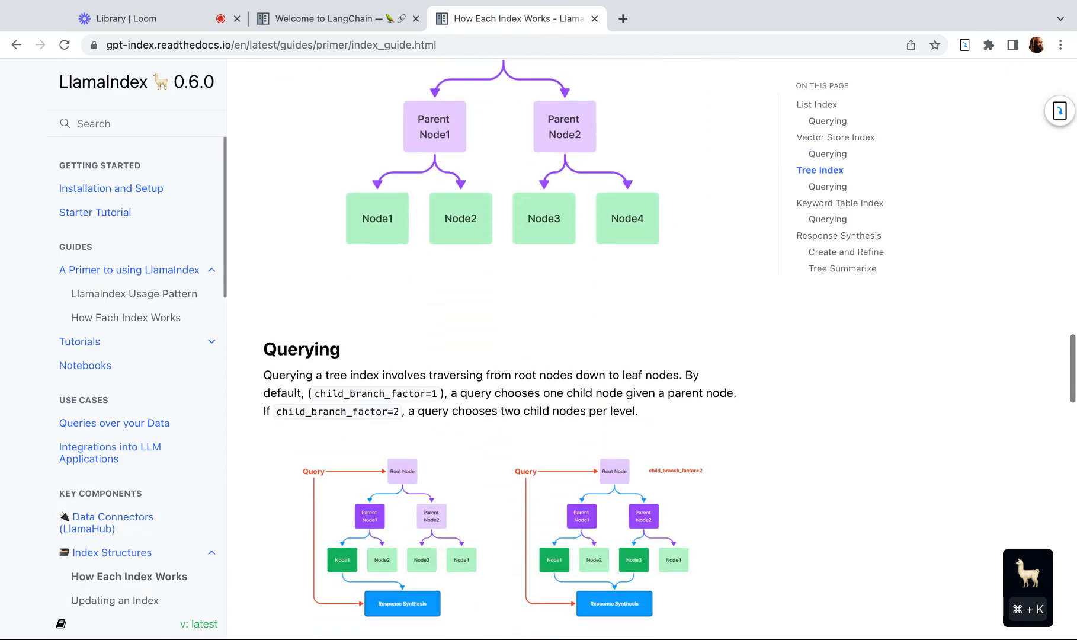
scroll(down, 3)
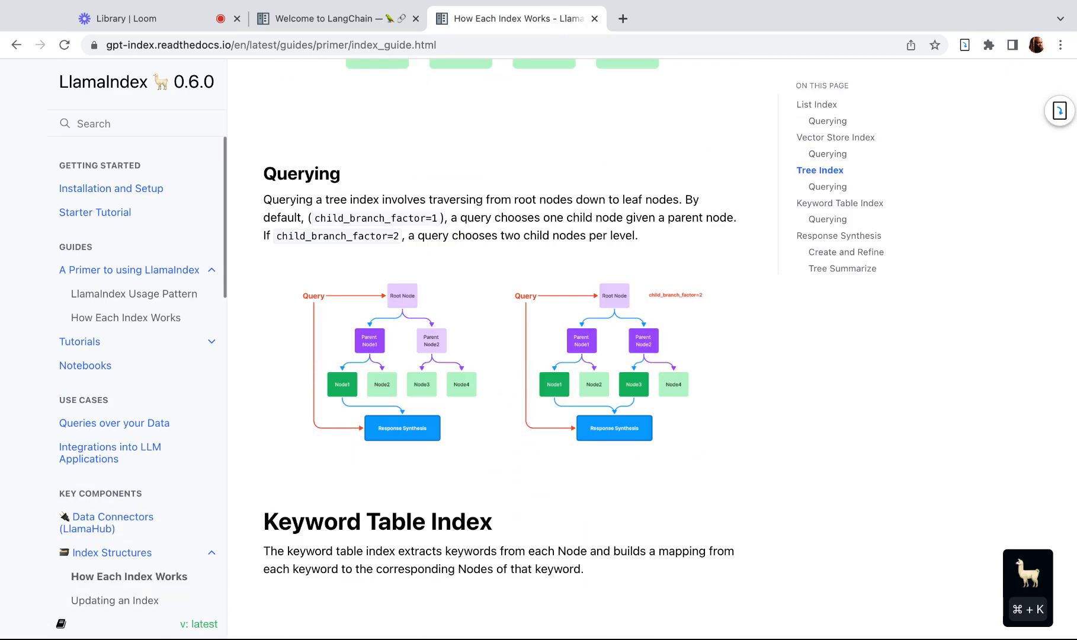
scroll(up, 3)
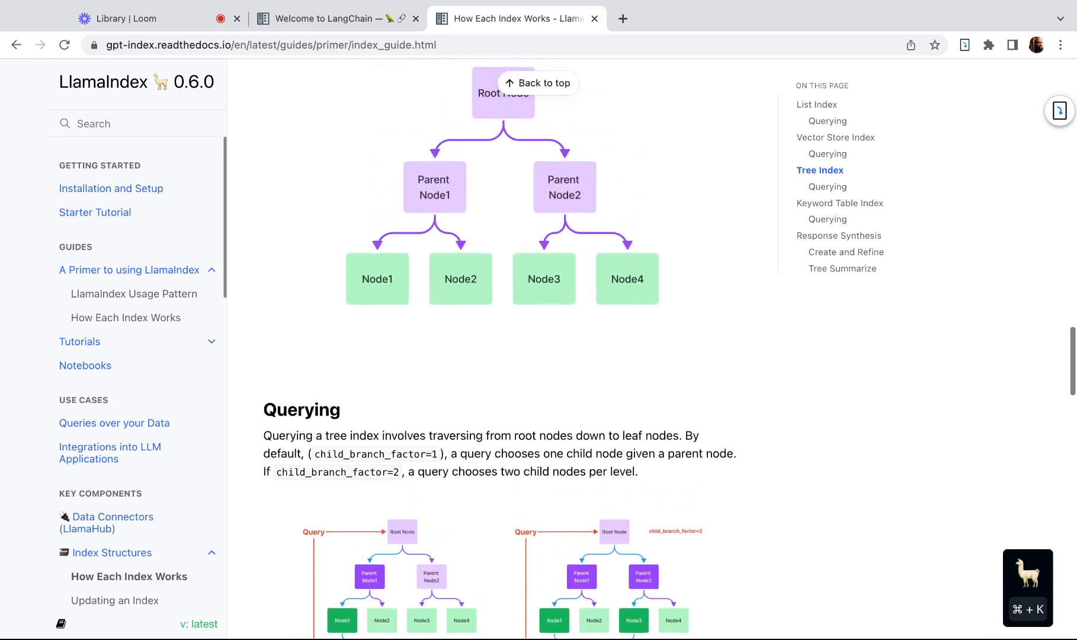
scroll(up, 3)
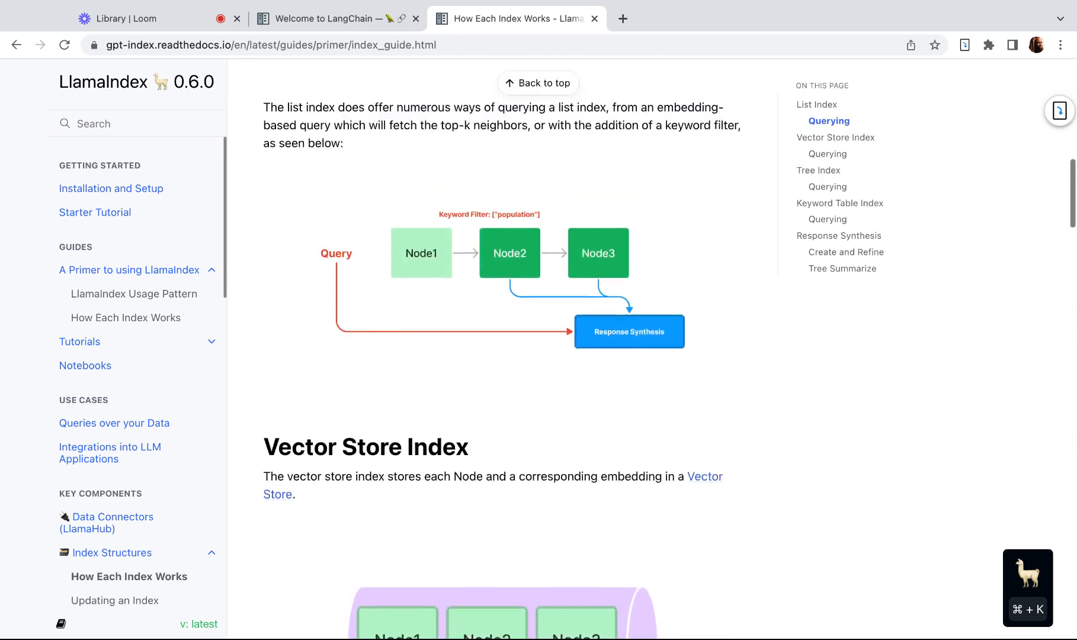
scroll(up, 3)
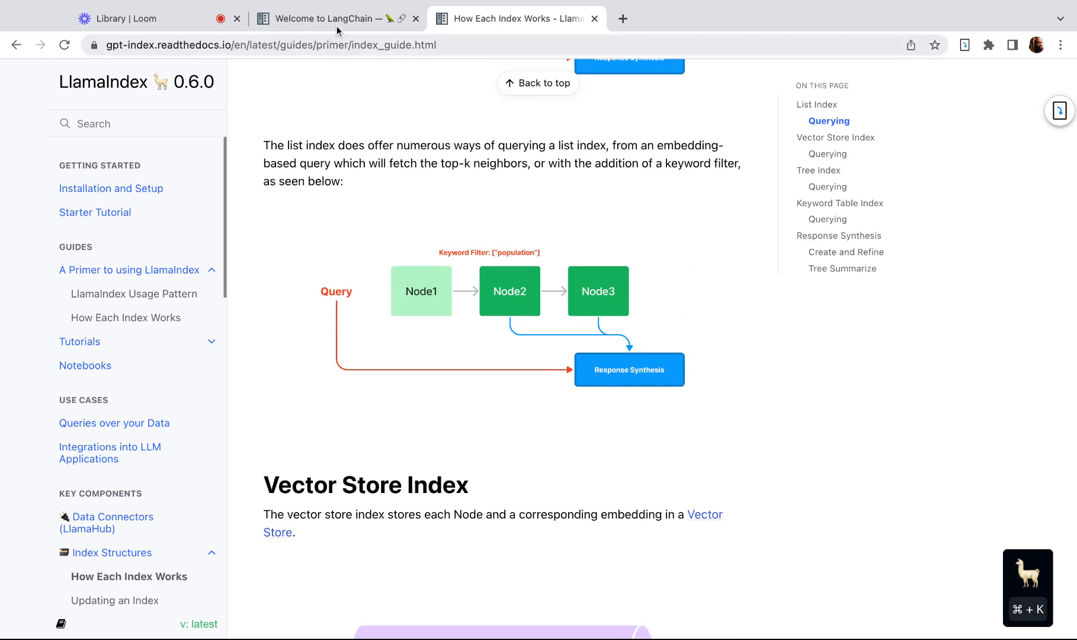
- Open the LangChain Agents module page, glance at the LlamaIndex tab, then return to Agents
click(330, 18)
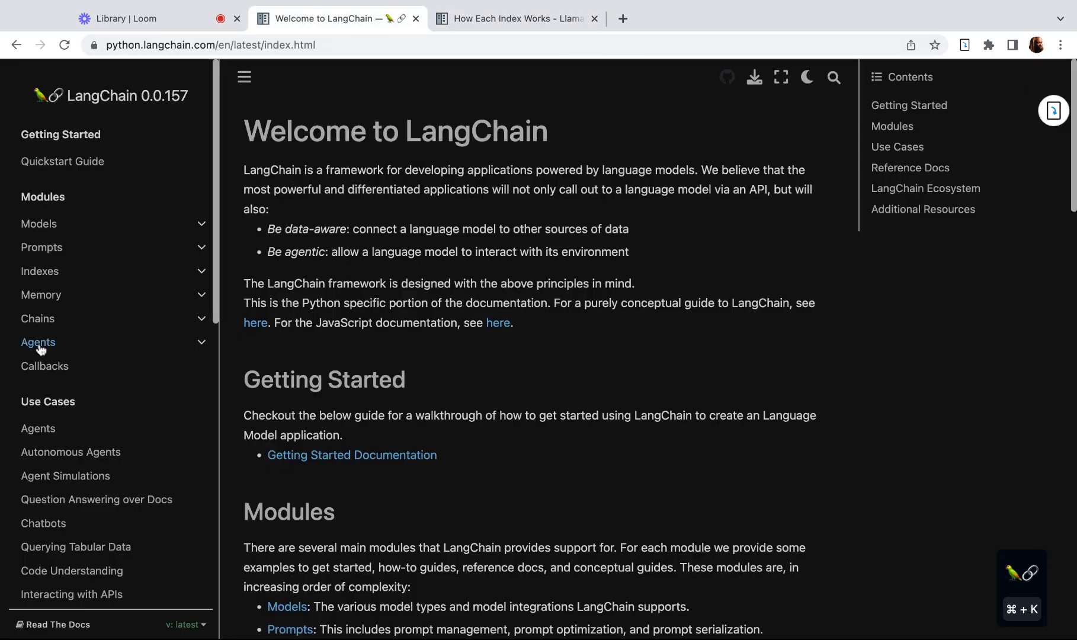
click(39, 342)
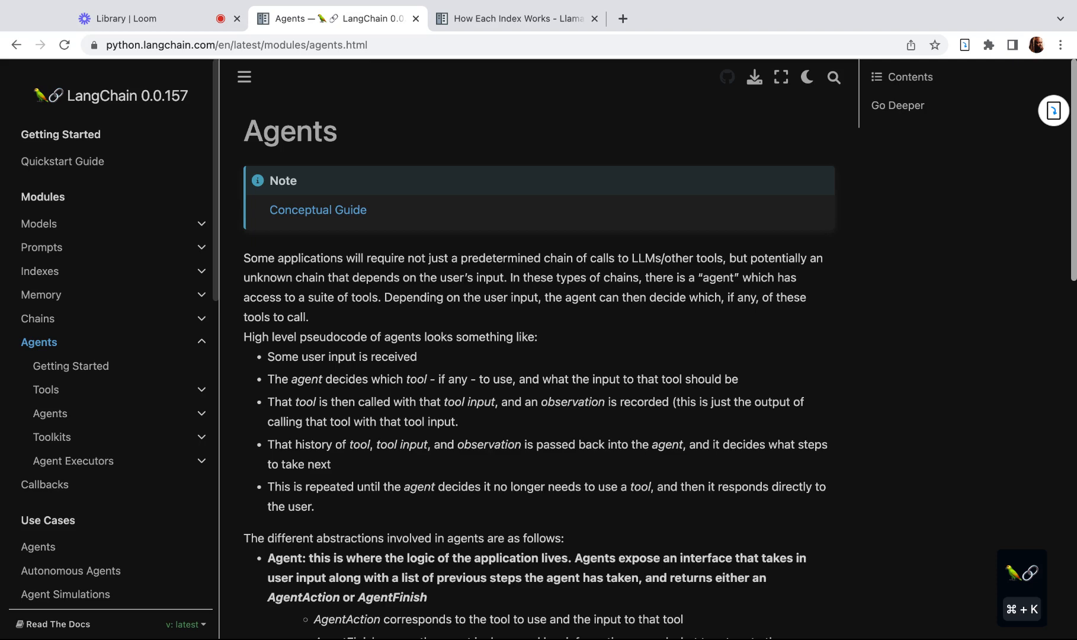
click(515, 19)
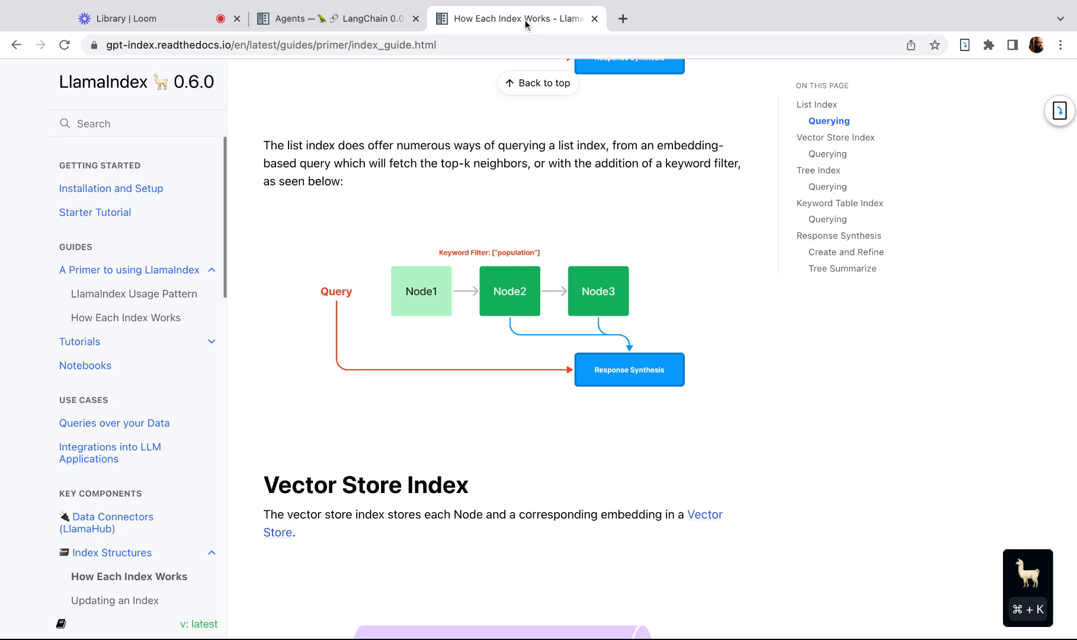
mouse_move(281, 150)
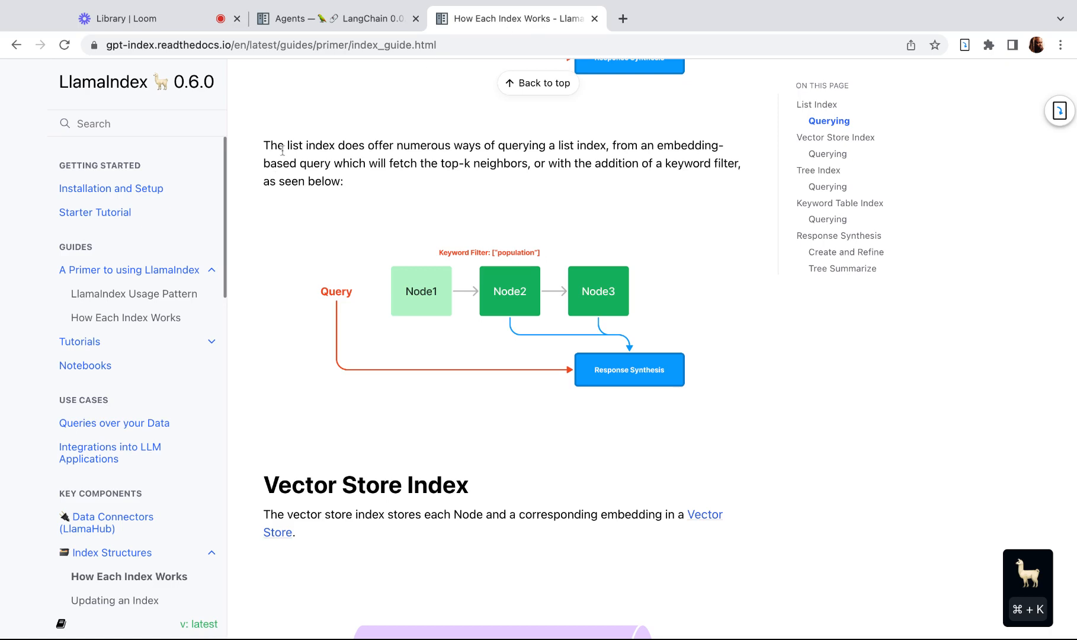
mouse_move(298, 185)
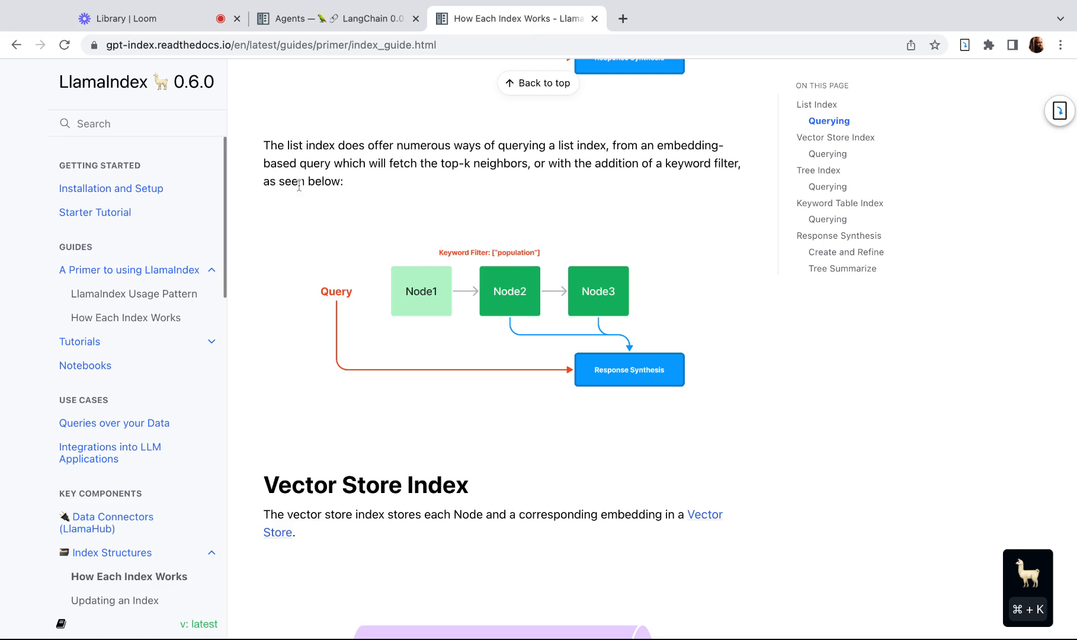
click(330, 18)
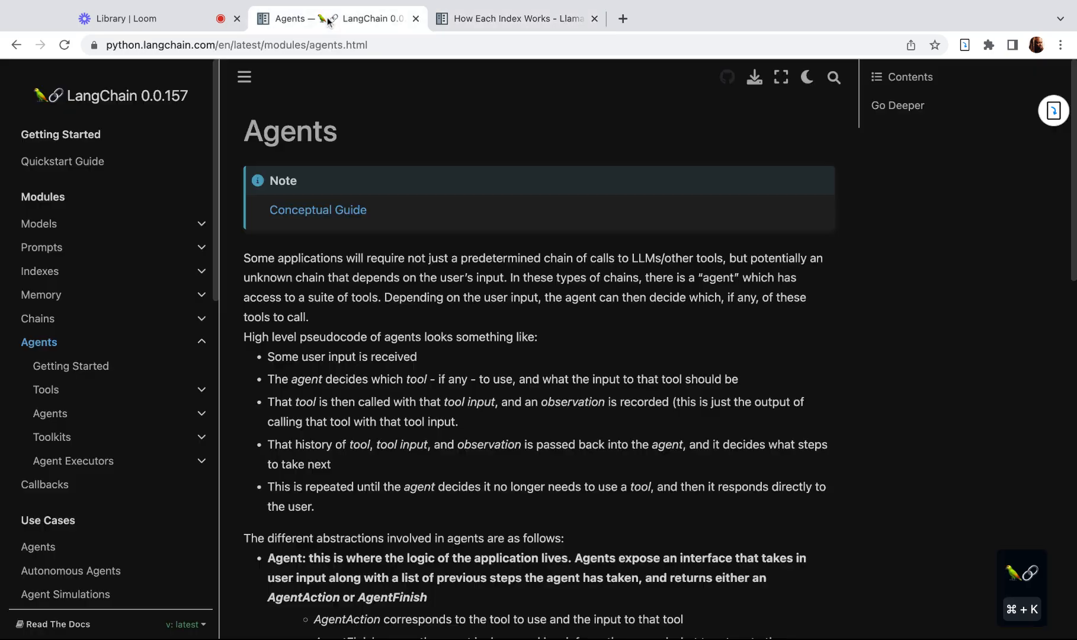
mouse_move(405, 318)
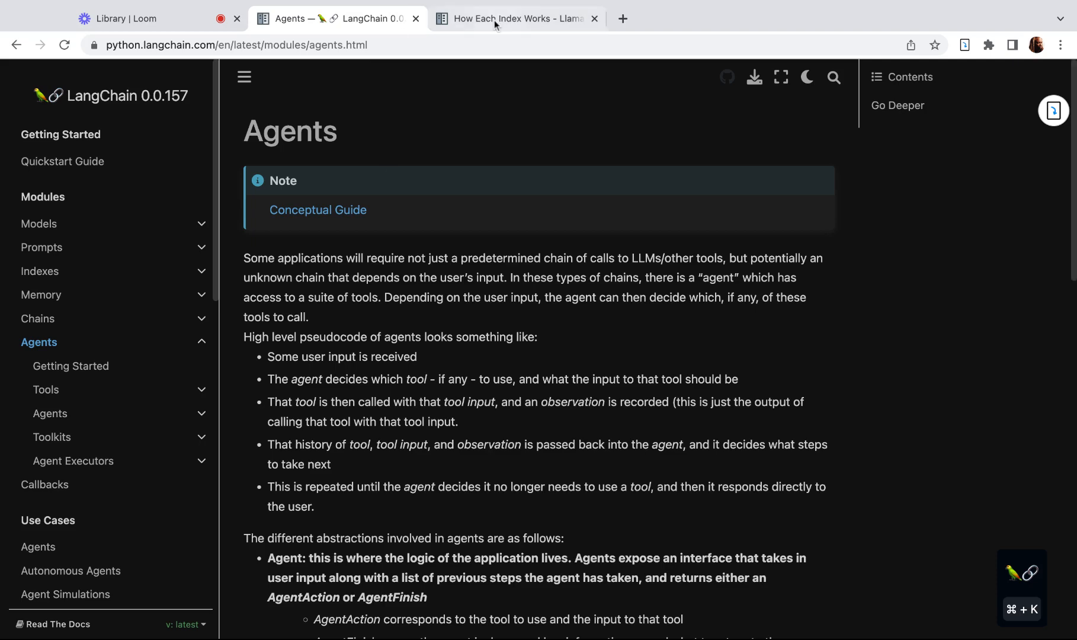
click(515, 18)
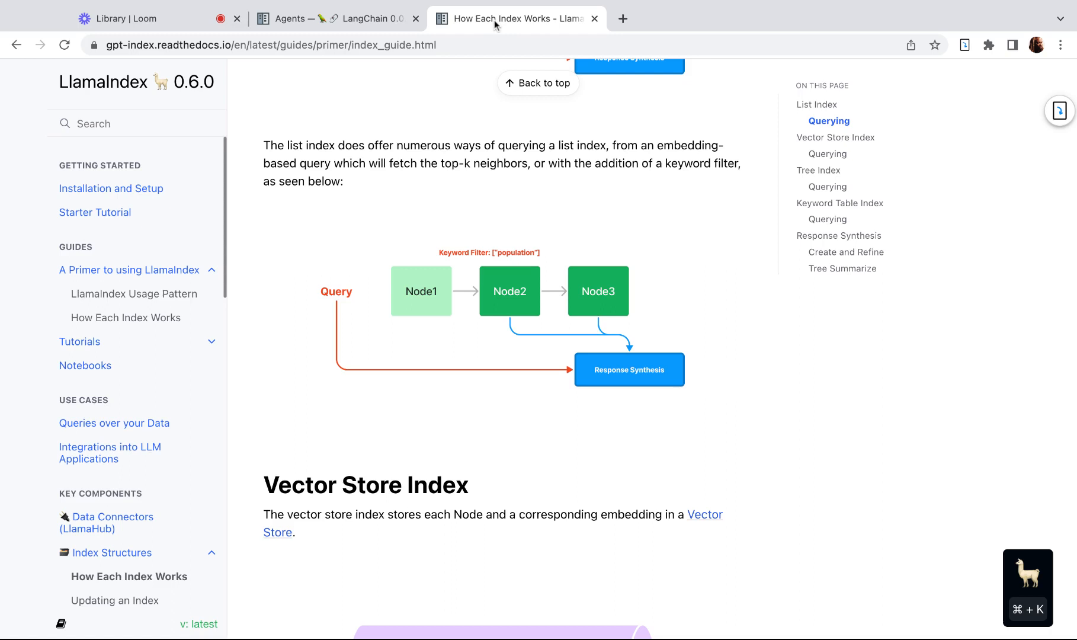
mouse_move(496, 26)
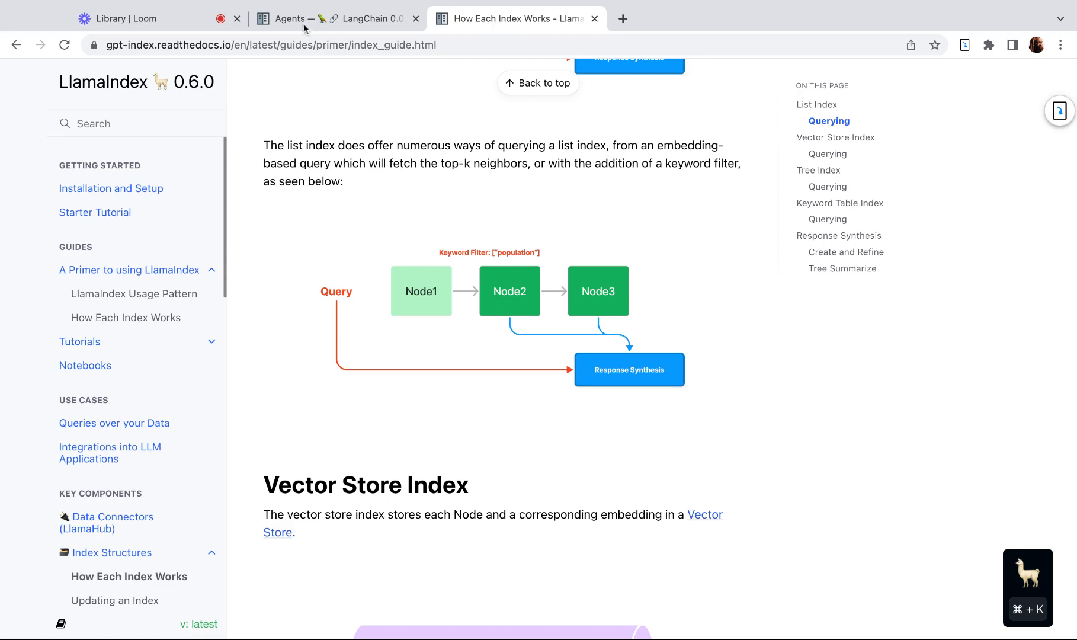
click(330, 18)
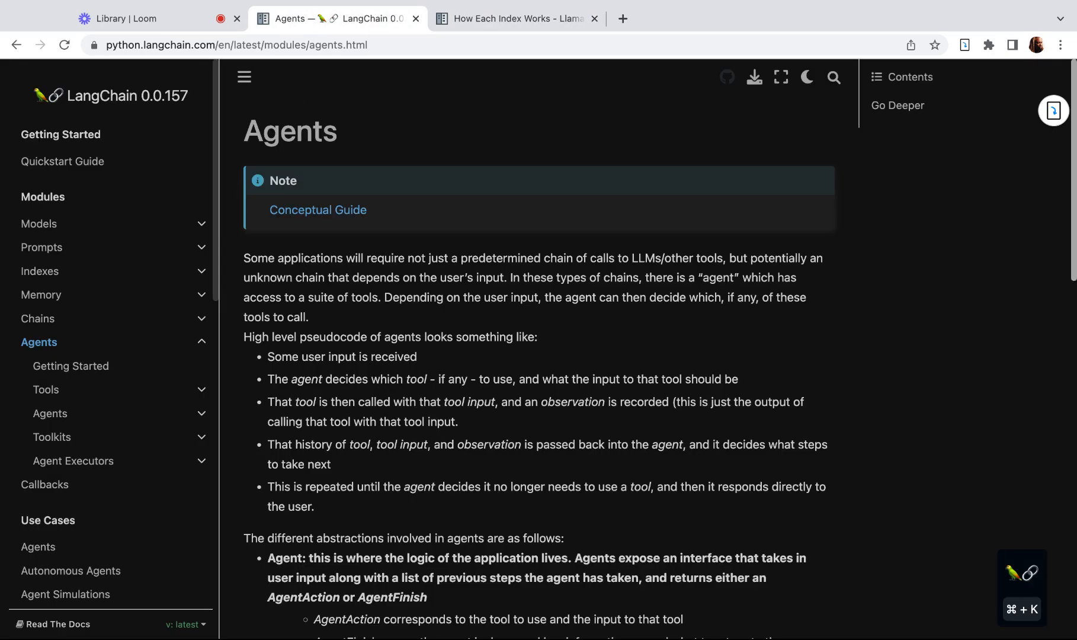
mouse_move(419, 371)
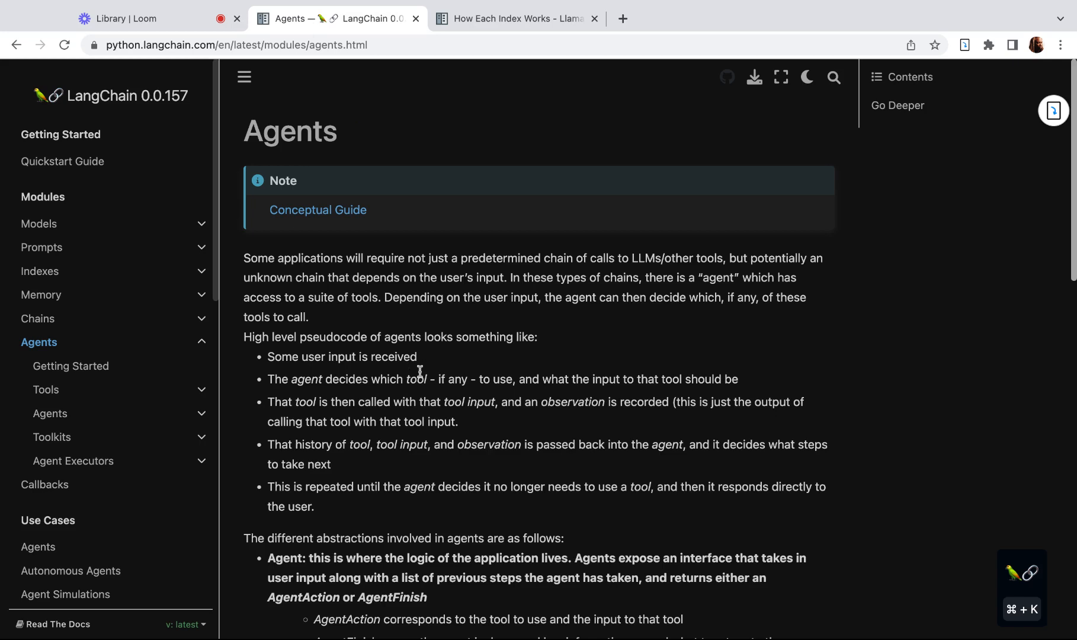